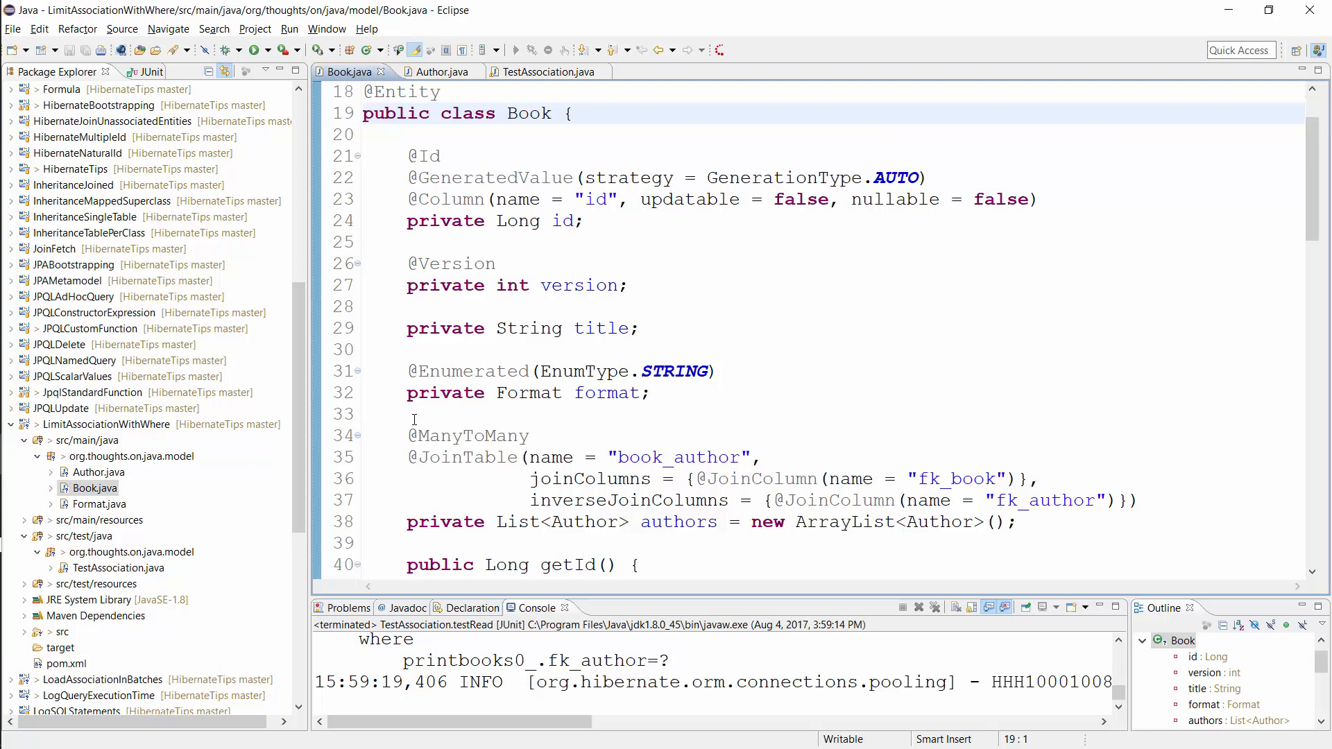
# Point out the Book format field, then switch to the Author entity source
pyautogui.click(408, 392)
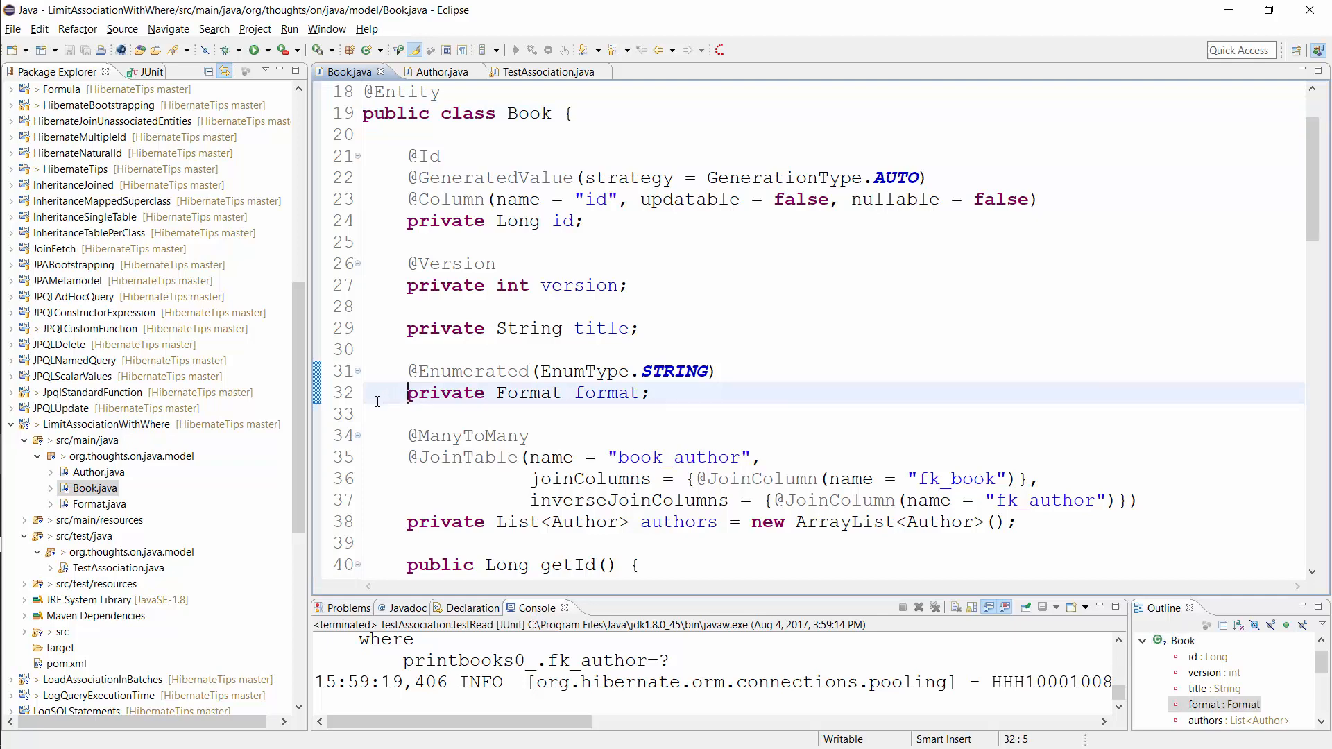
pyautogui.click(406, 522)
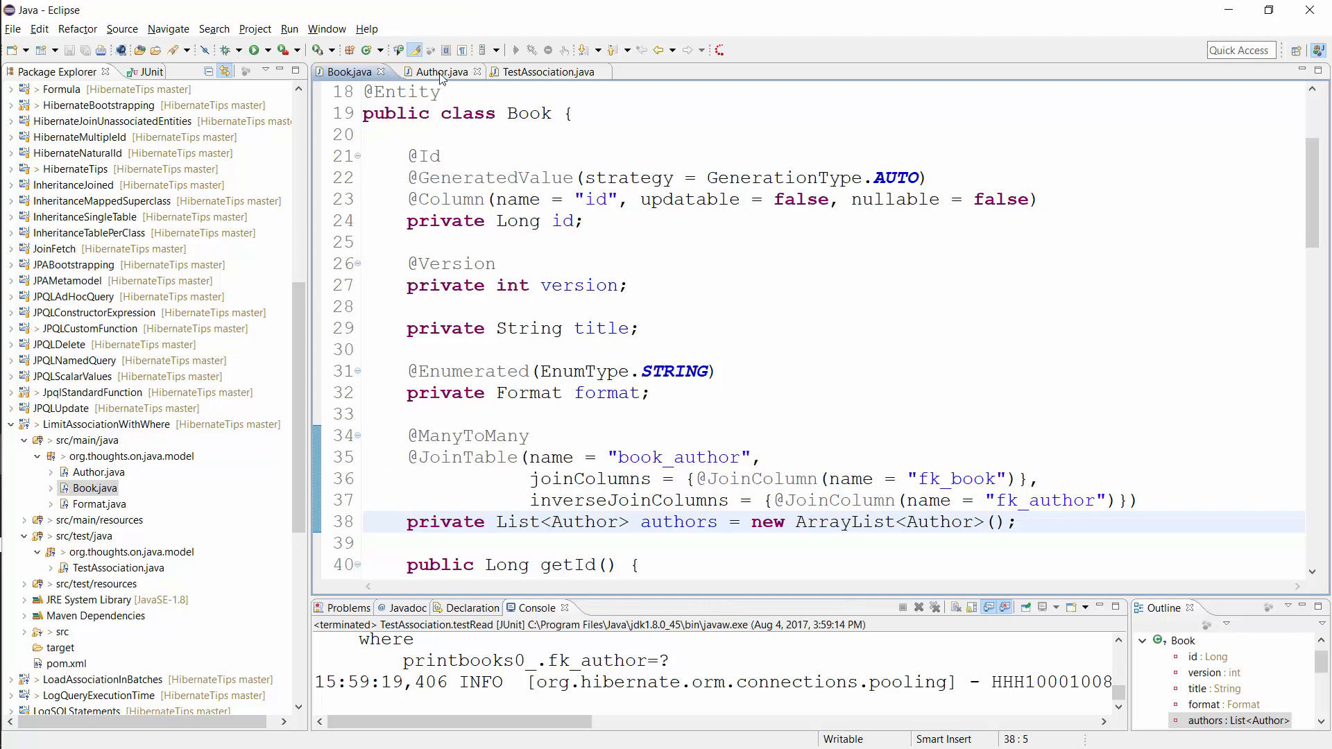
pyautogui.click(440, 72)
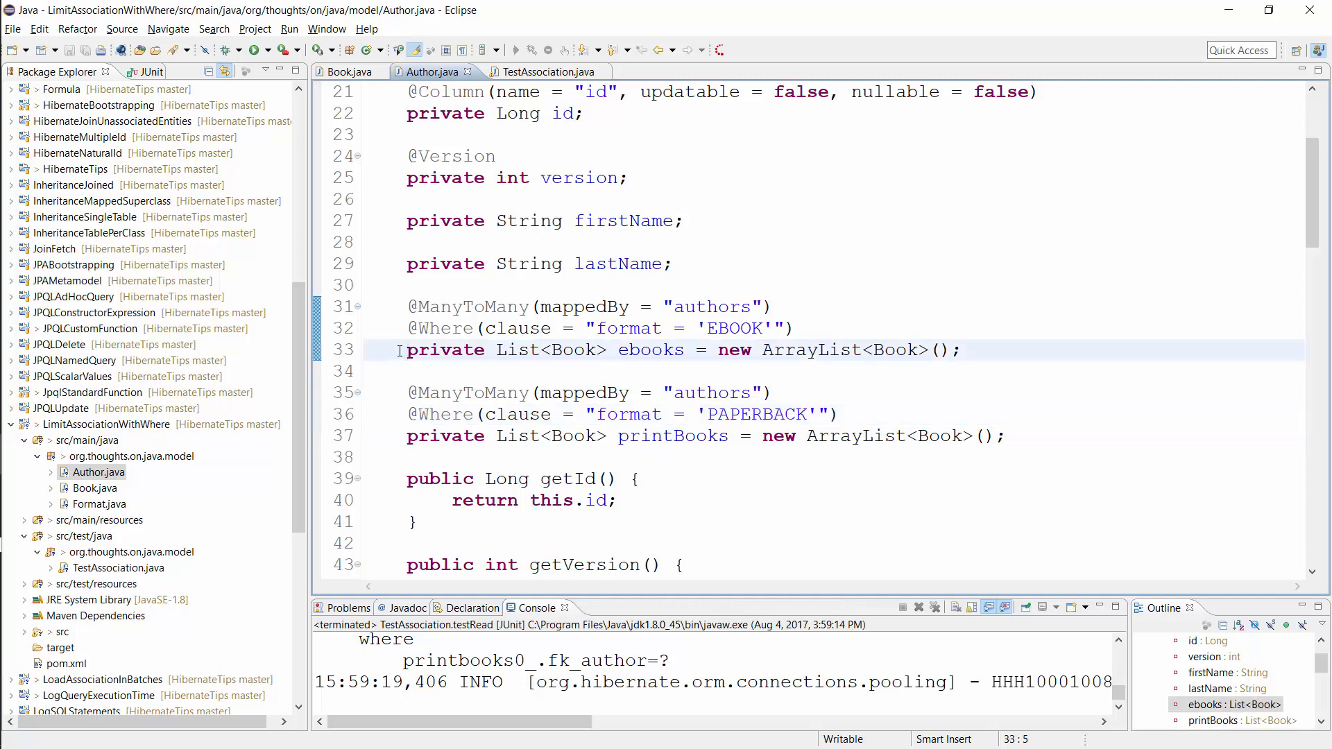
pyautogui.click(408, 327)
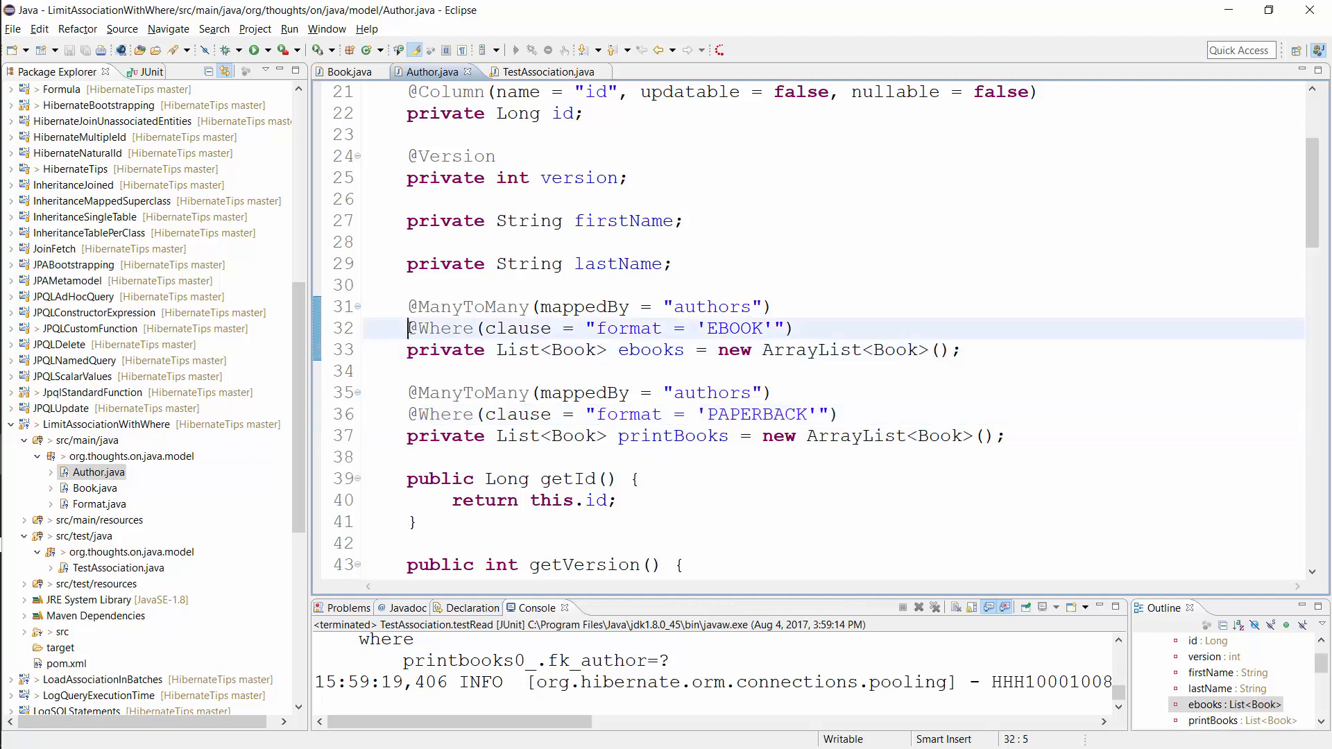
pyautogui.doubleClick(628, 328)
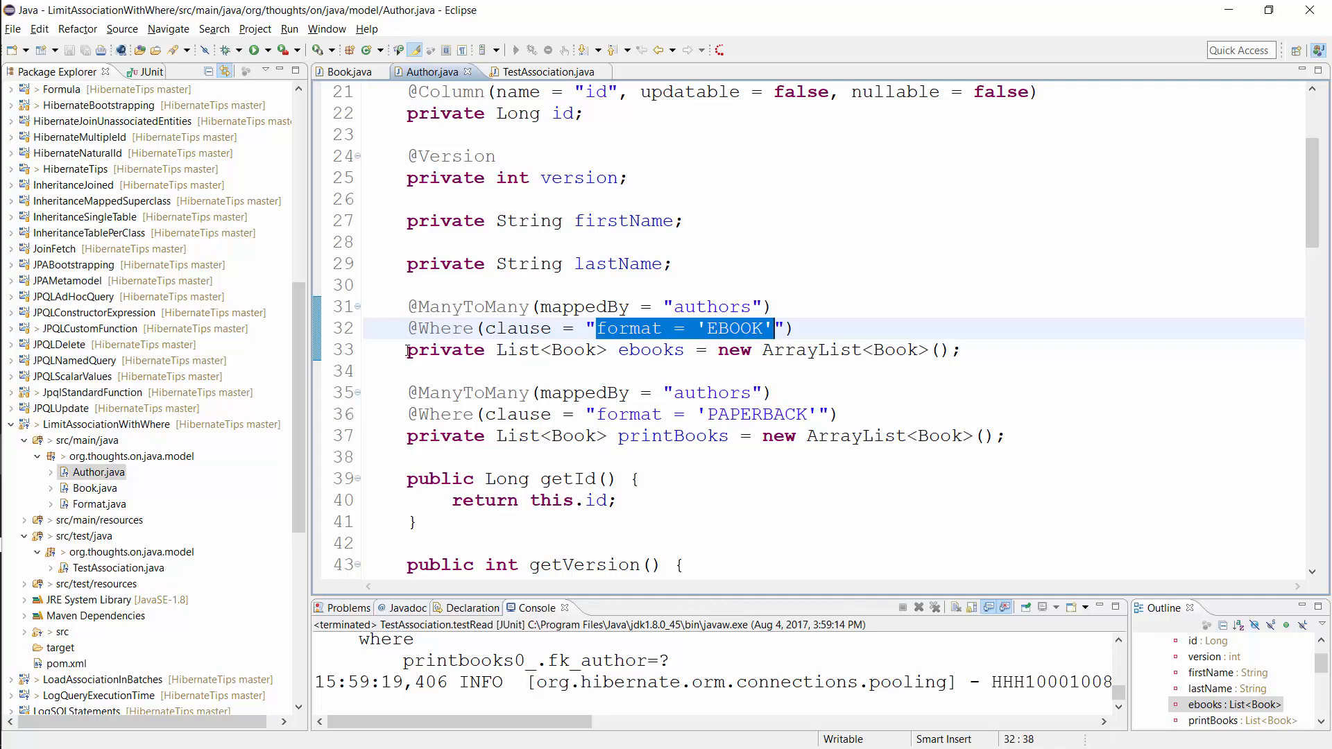
pyautogui.click(408, 328)
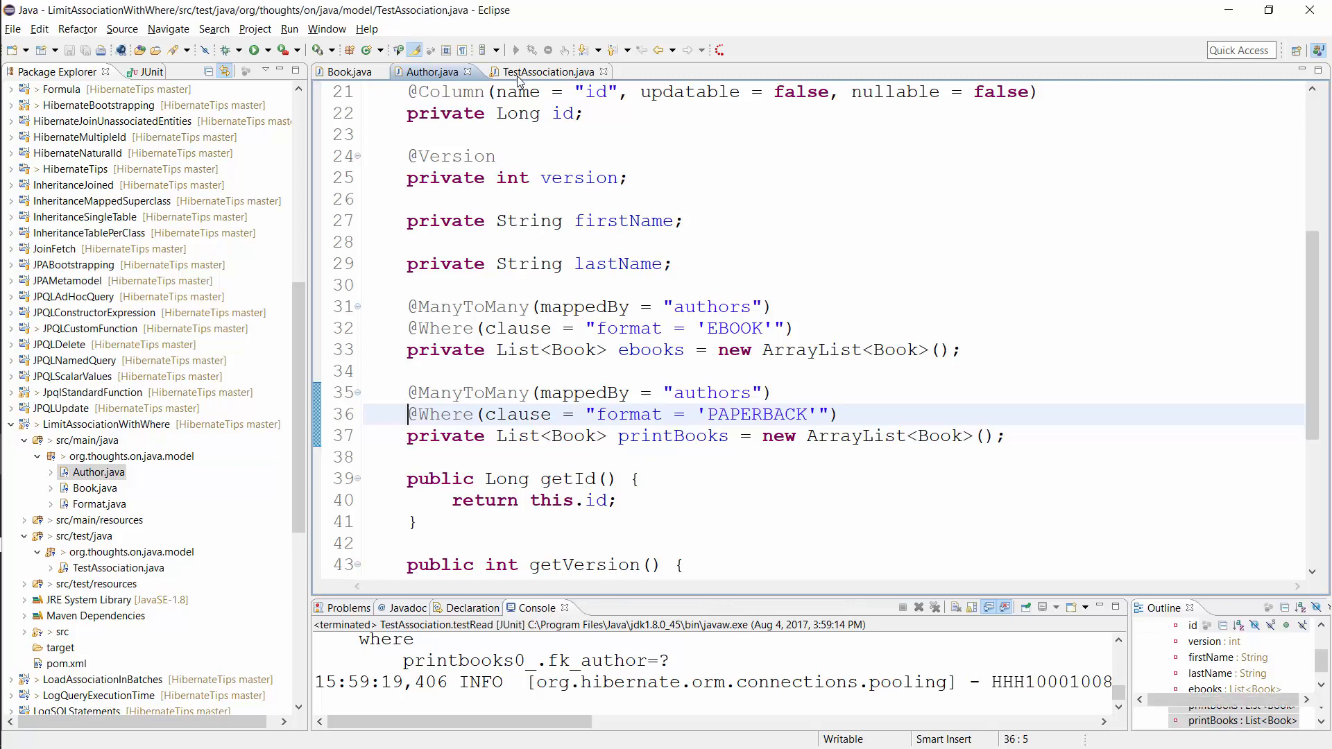
# Run the testRead method in TestAssociation as a JUnit test
pyautogui.click(543, 72)
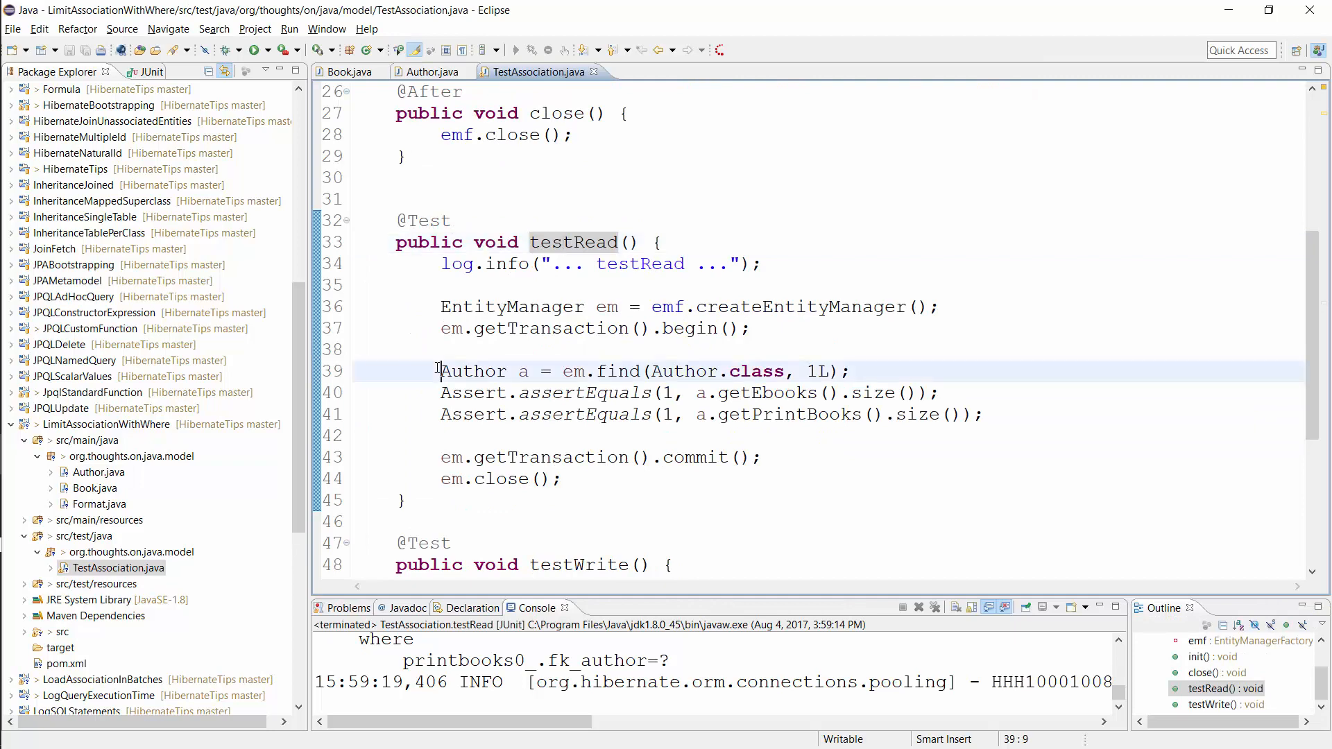
pyautogui.click(544, 241)
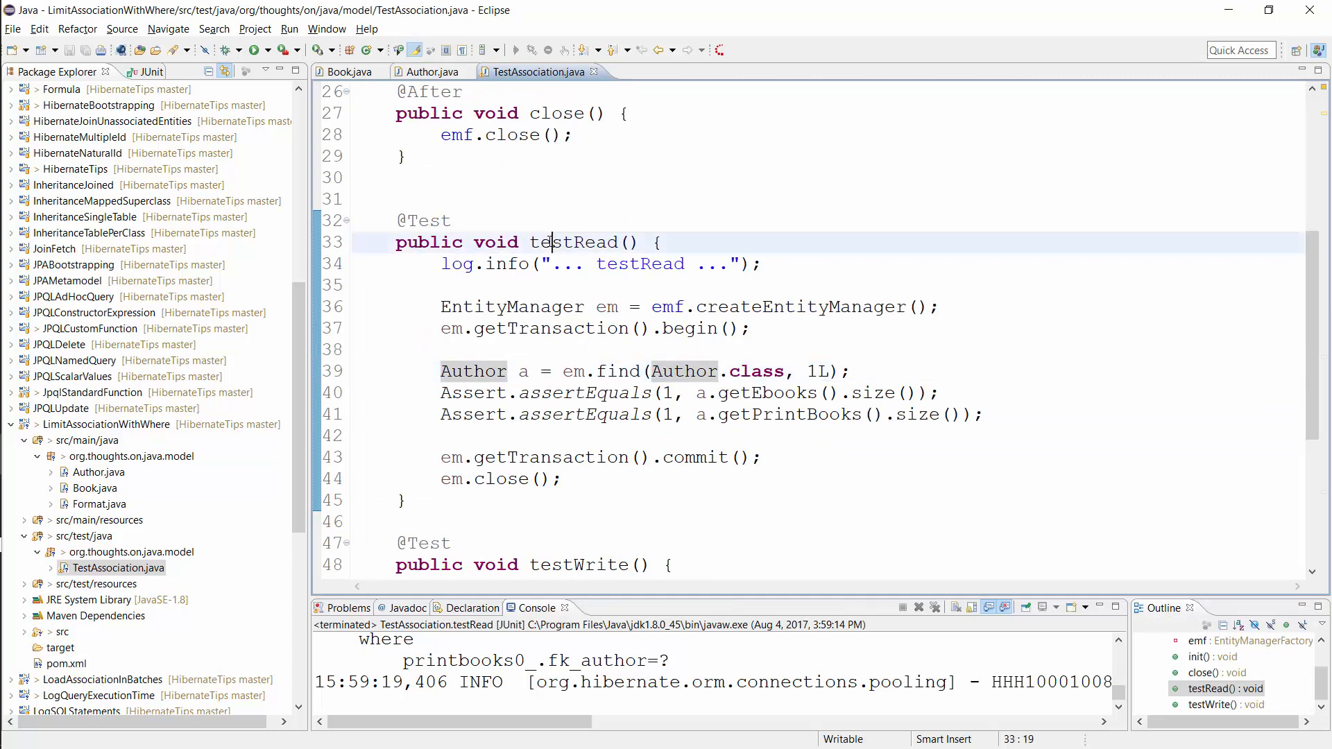
pyautogui.rightClick(544, 241)
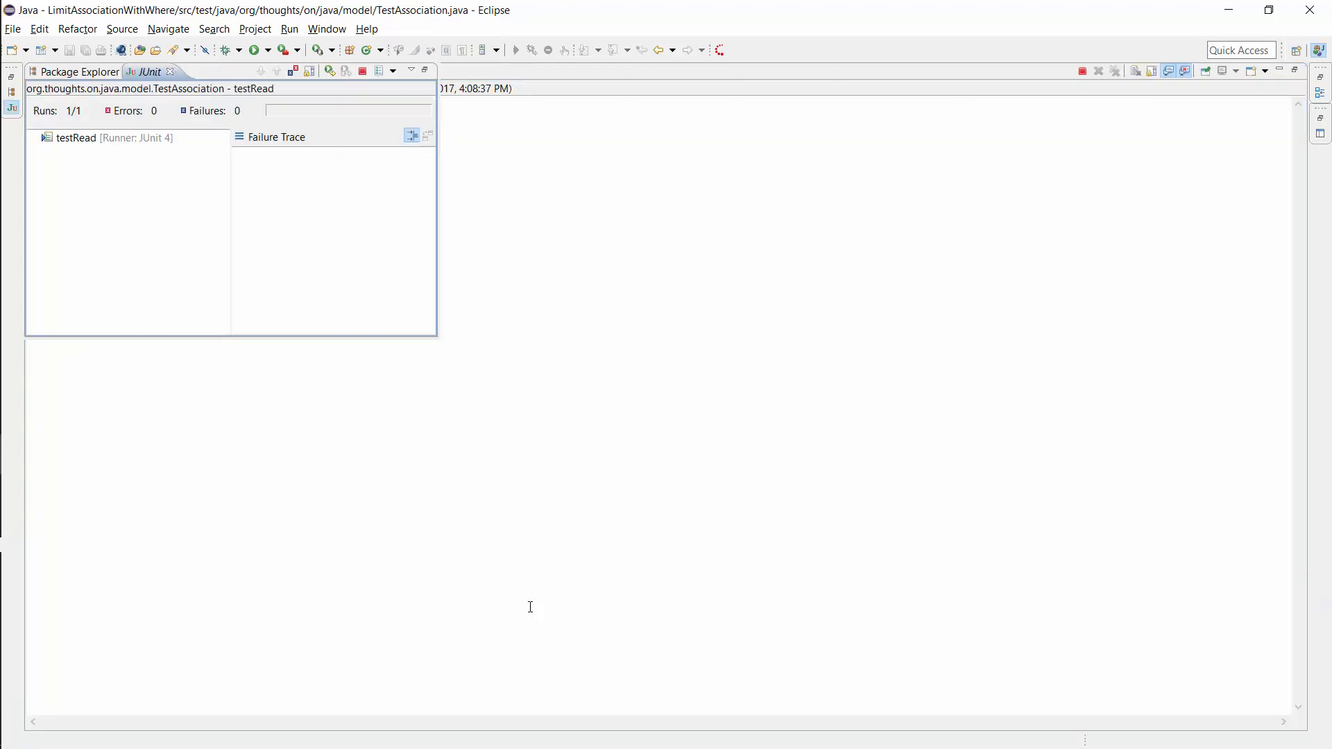
# Show the console SQL log and highlight the join filtered to PAPERBACK format
pyautogui.click(249, 72)
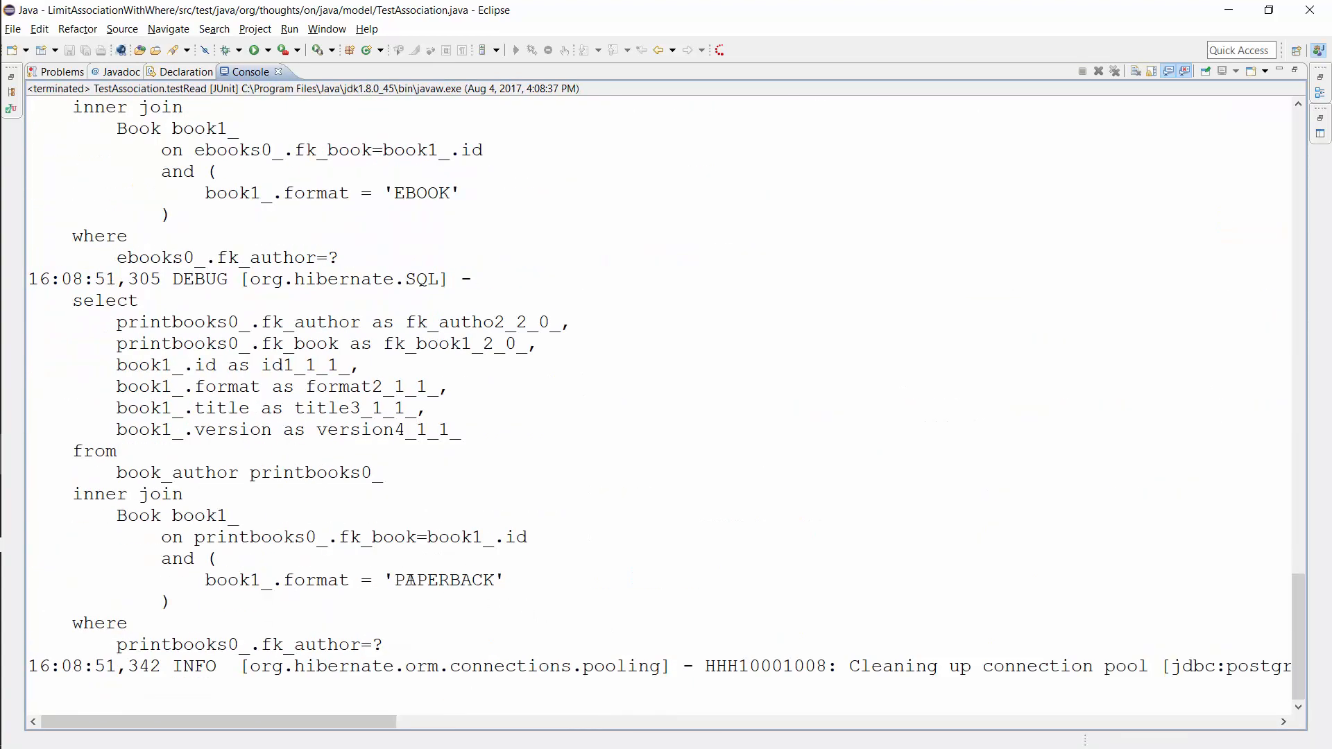
pyautogui.moveTo(116, 514); pyautogui.dragTo(217, 557)
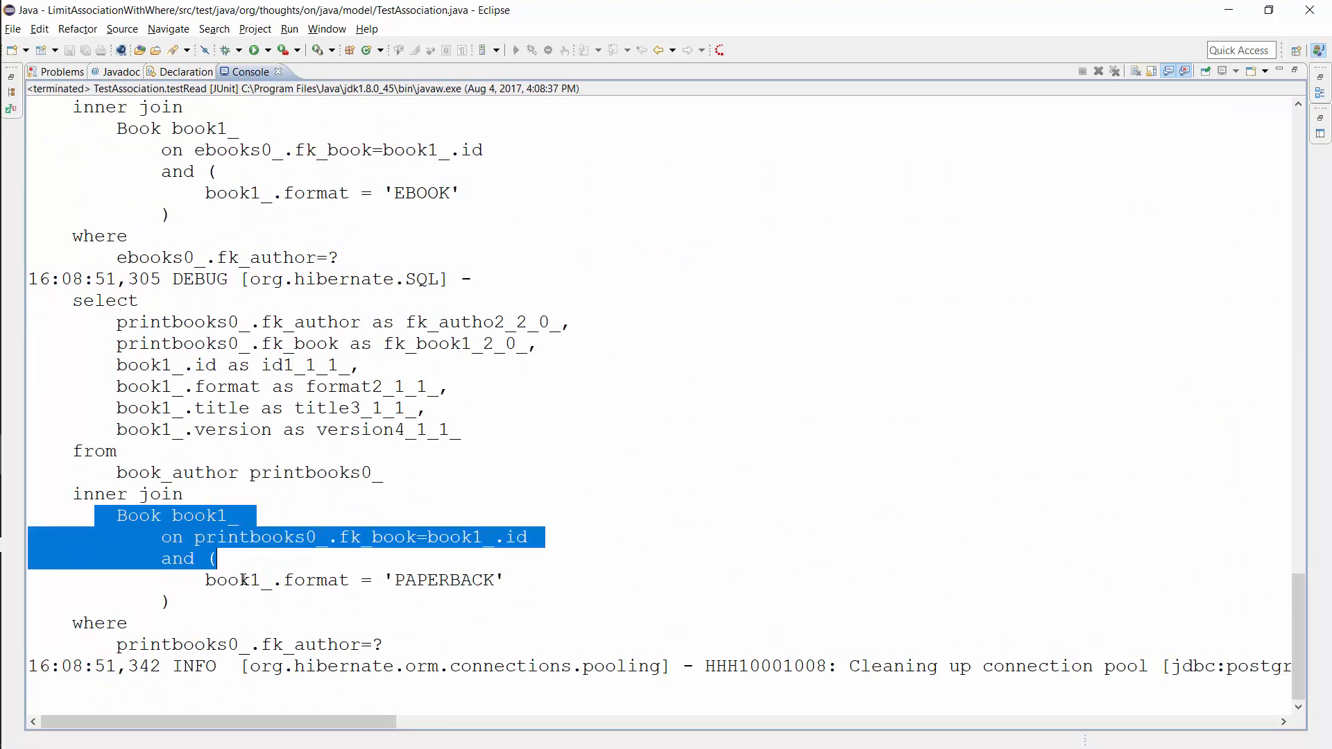